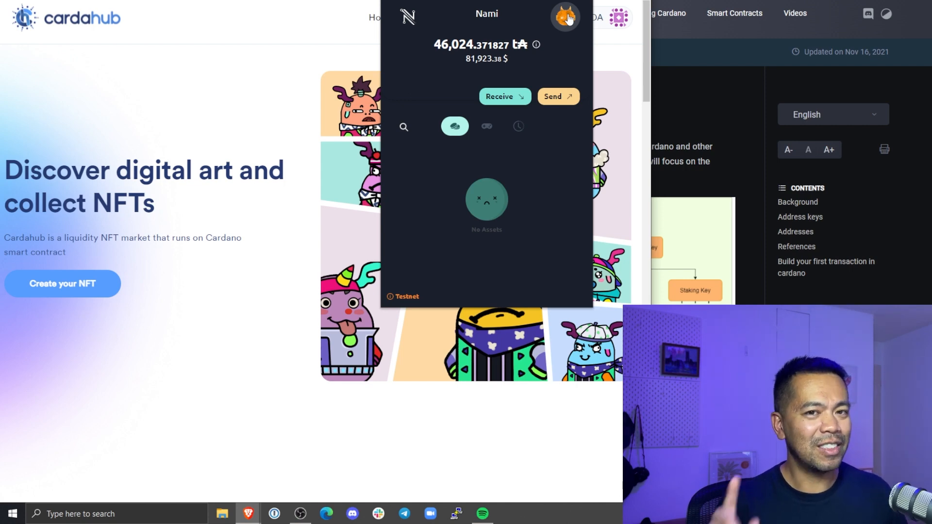
Remove the 5 tADA collateral from the Nami wallet via the account menu's Collateral option.
click(564, 16)
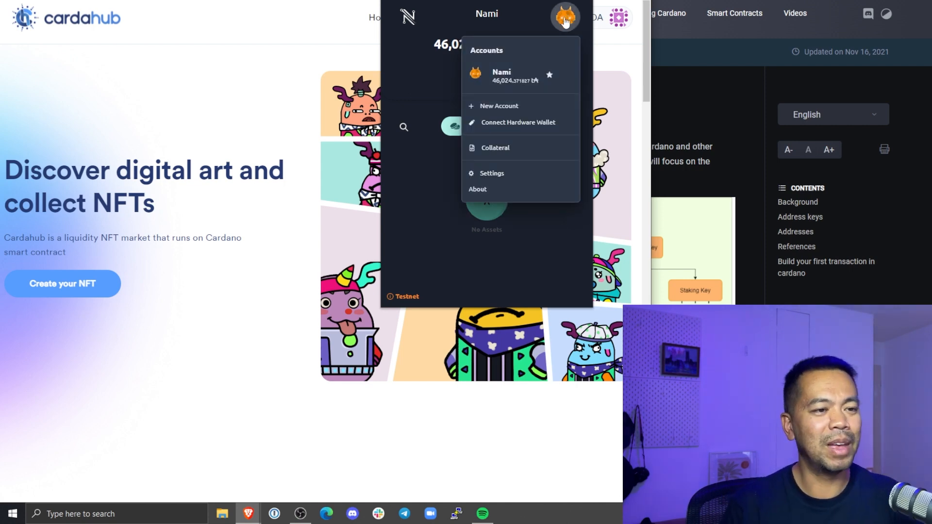
click(494, 148)
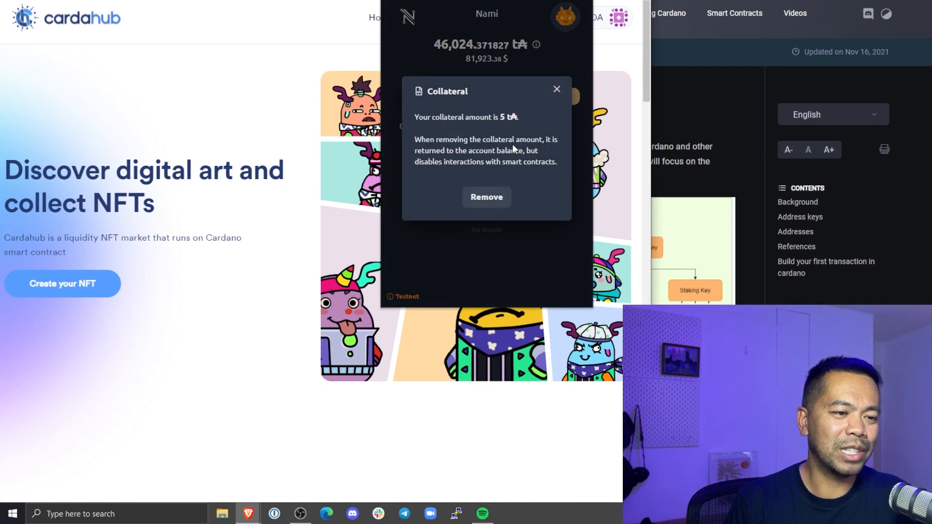
click(485, 197)
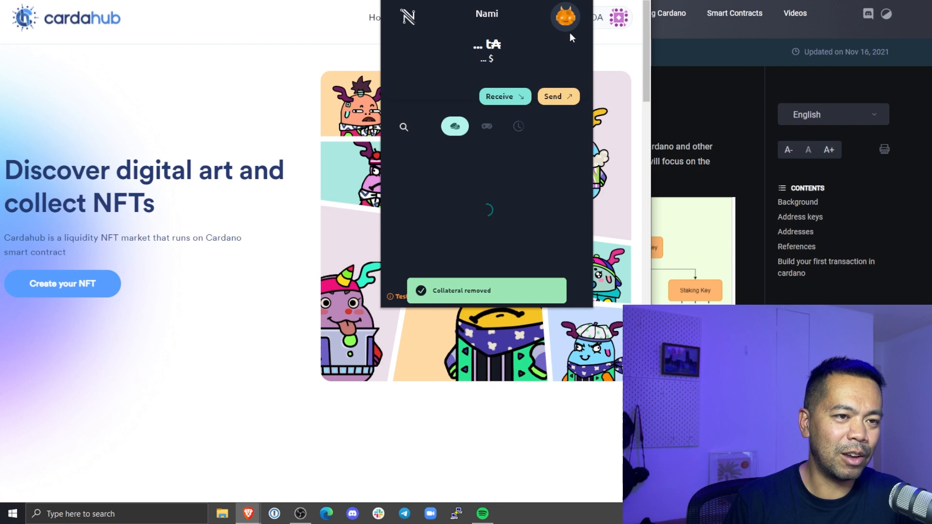
Add 5 tADA collateral again through the account menu, confirming with the spending password.
click(563, 16)
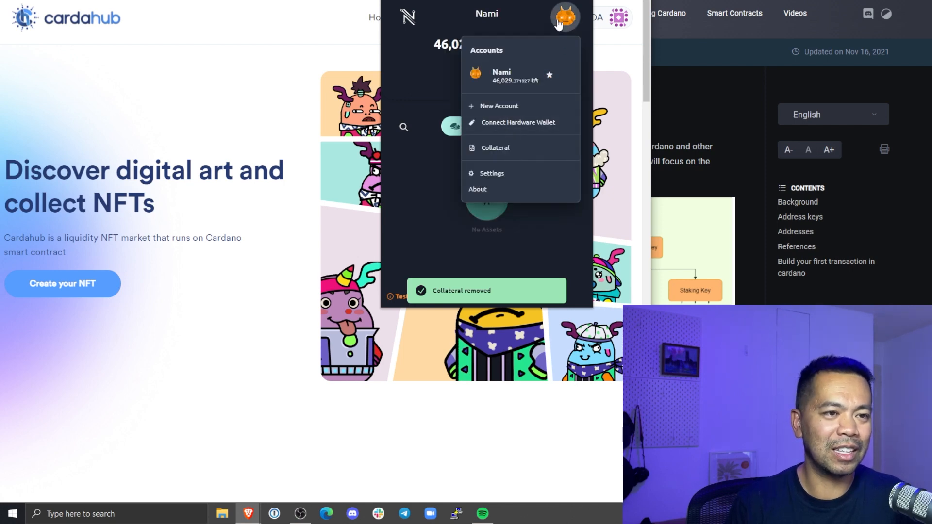
click(494, 148)
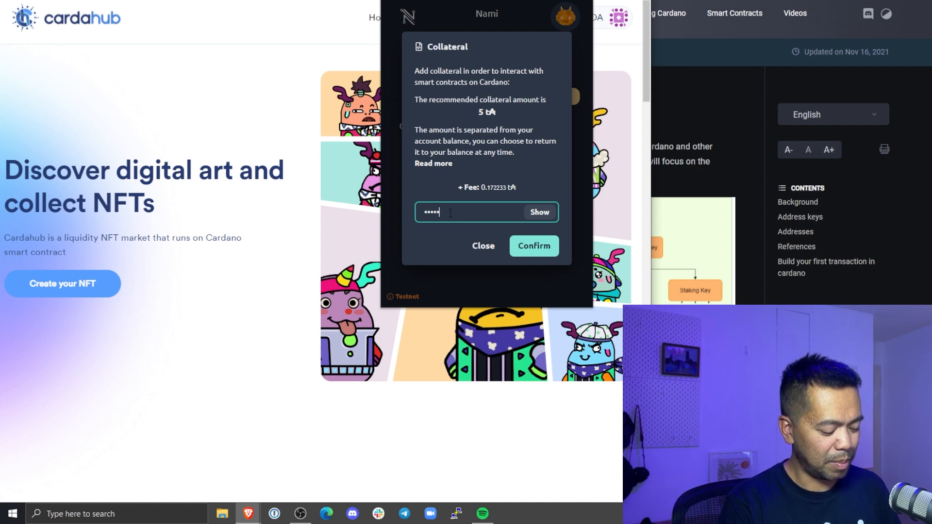
click(533, 245)
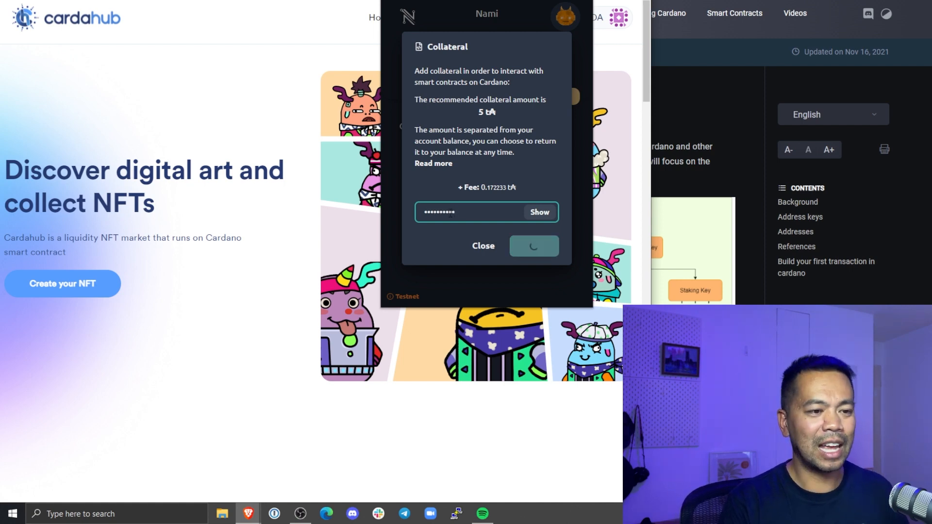
click(533, 246)
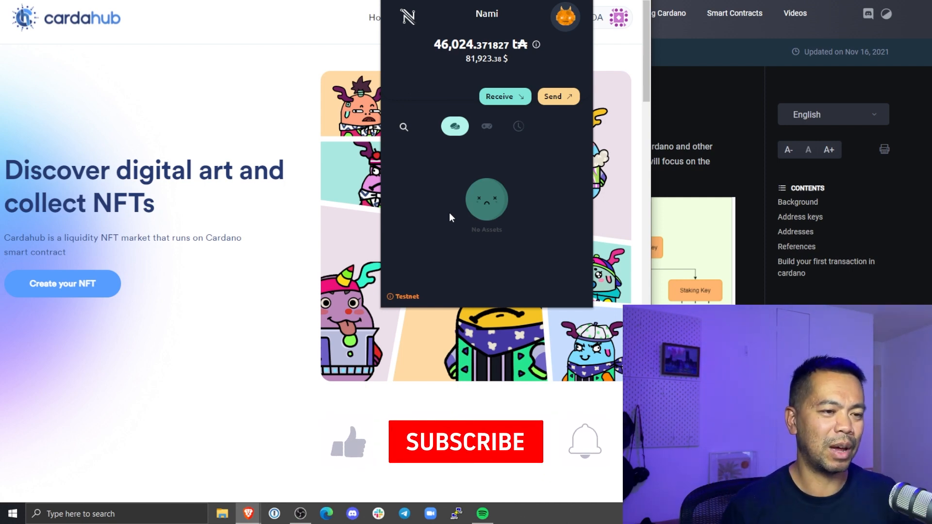
Close the Nami popup to return to the Cardahub homepage showing the connected wallet balance.
click(465, 442)
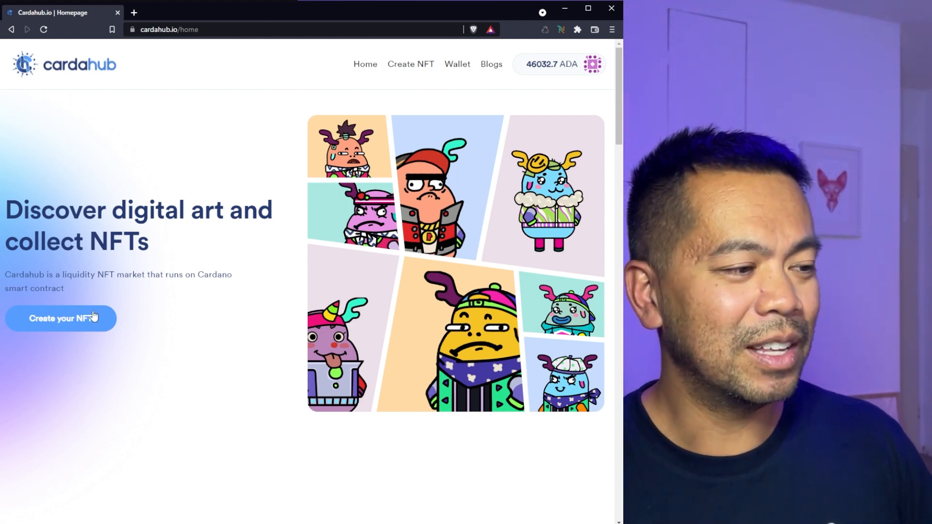
Start creating a new NFT, try Premium minting, then switch back to Free minting.
click(60, 318)
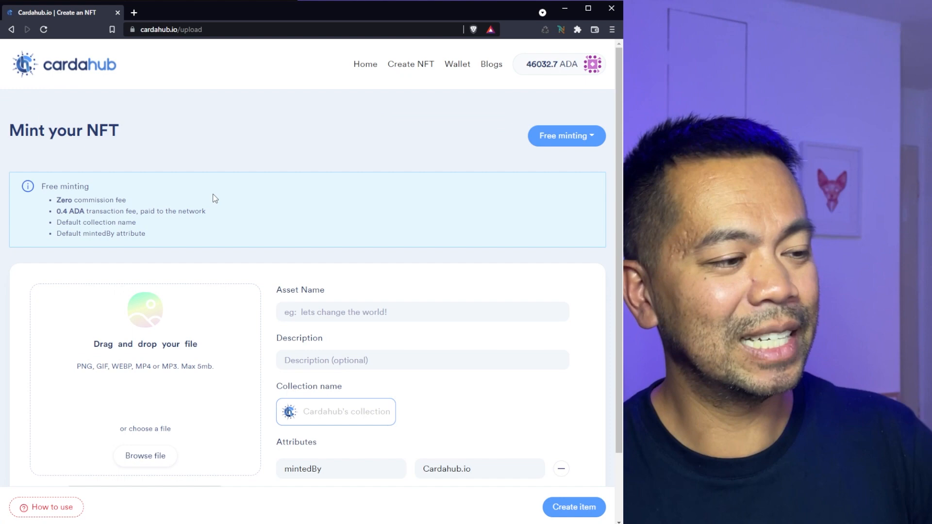
scroll(down, 3)
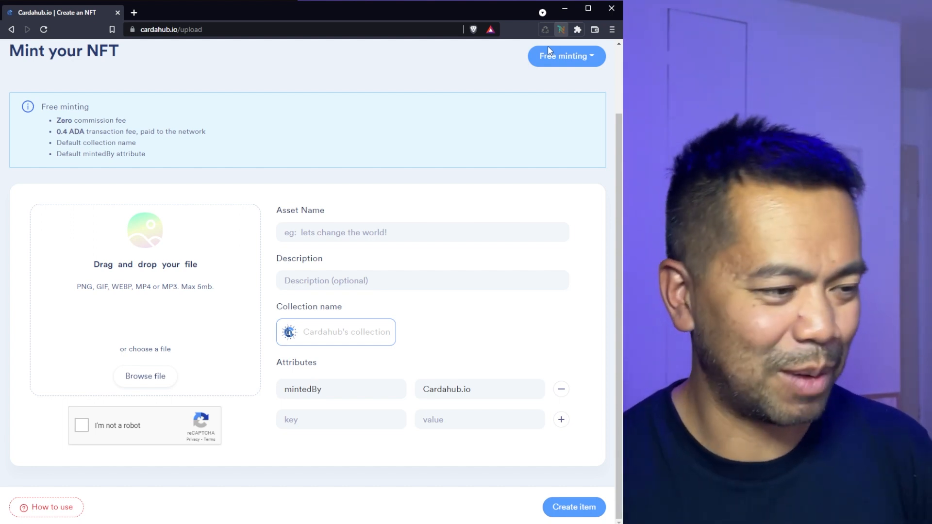
mouse_move(308, 153)
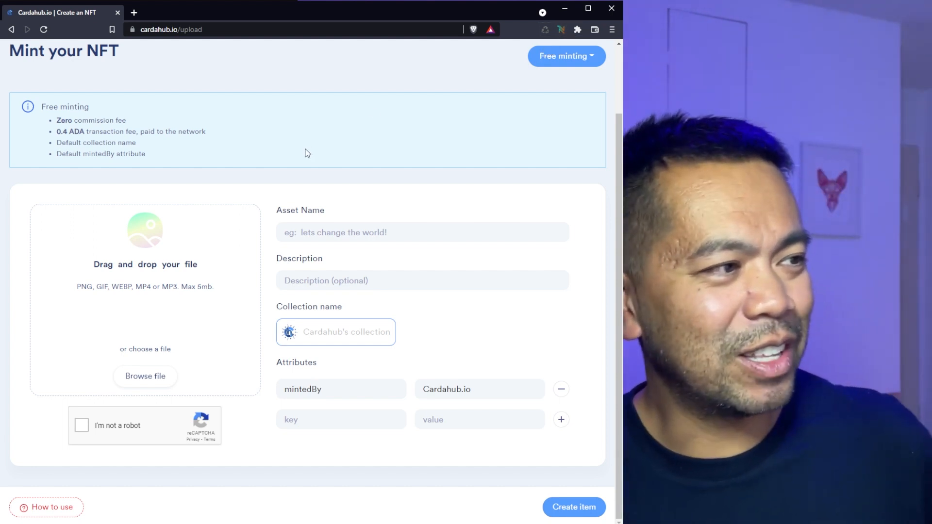
click(565, 56)
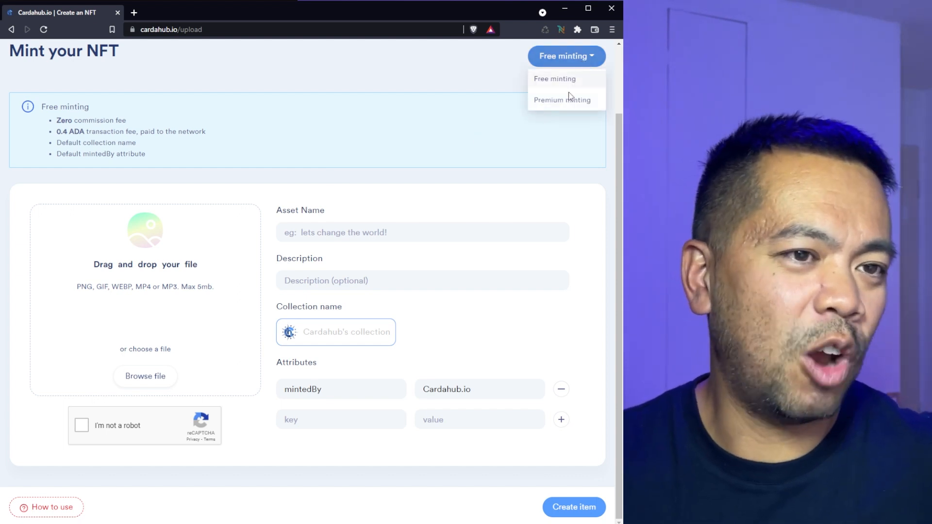
click(561, 99)
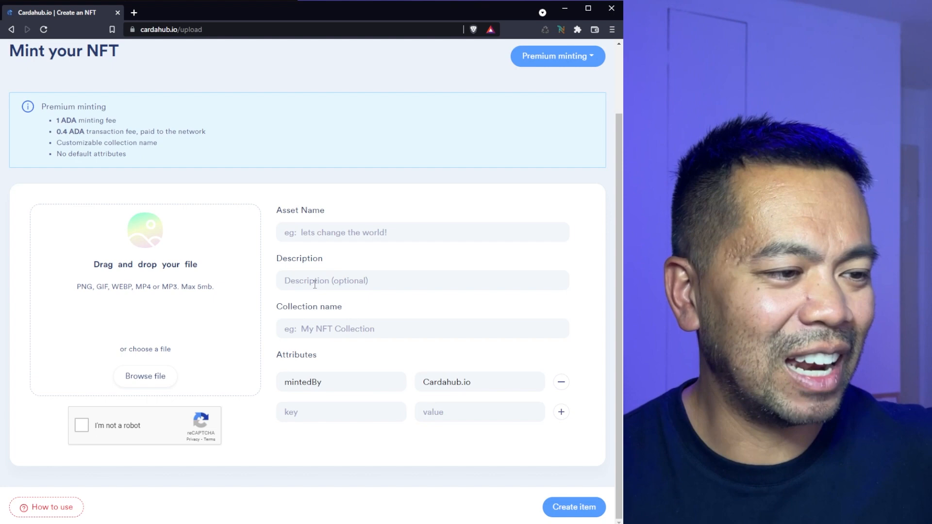
click(422, 329)
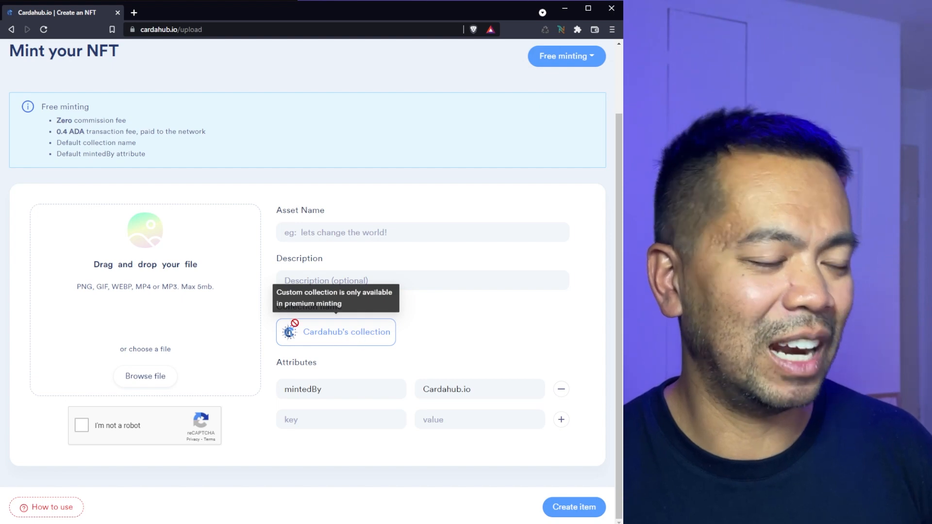
mouse_move(383, 371)
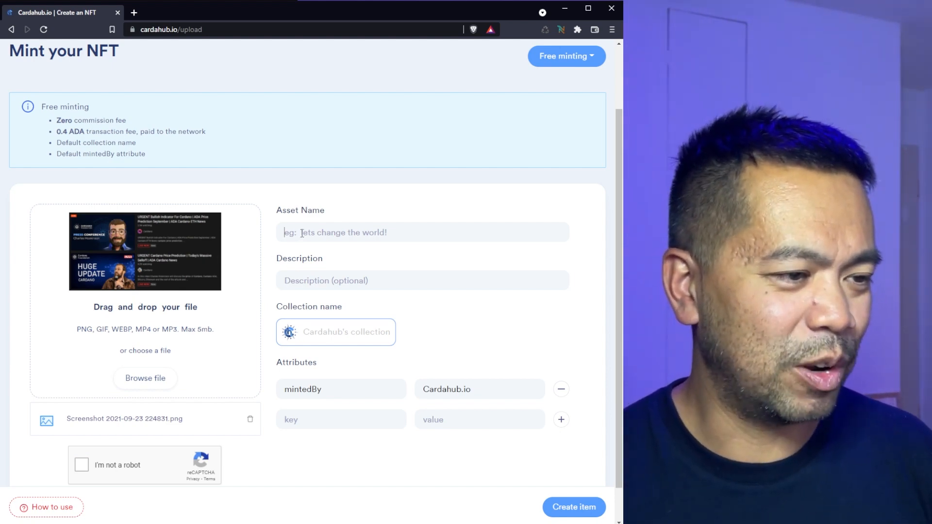
Enter asset name 'Scams' on the minting form and pass the reCAPTCHA robot check.
text(Scams)
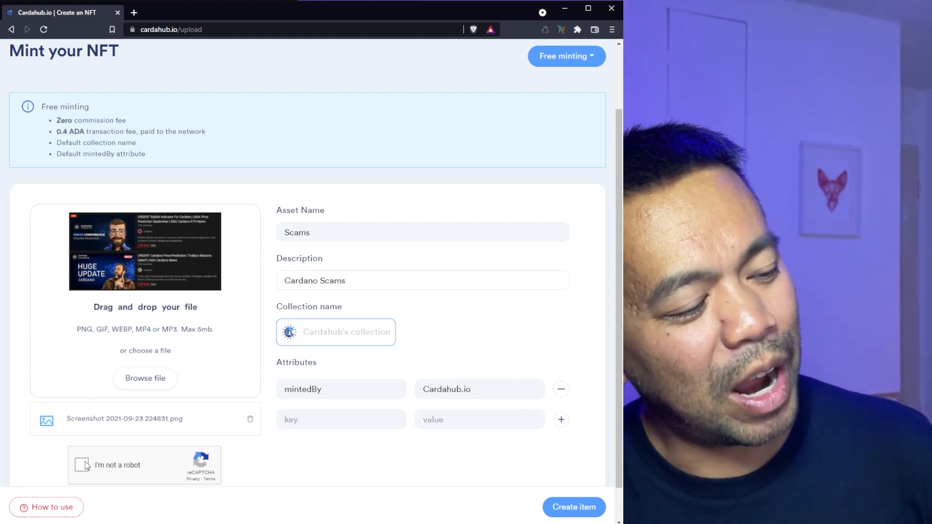
click(81, 465)
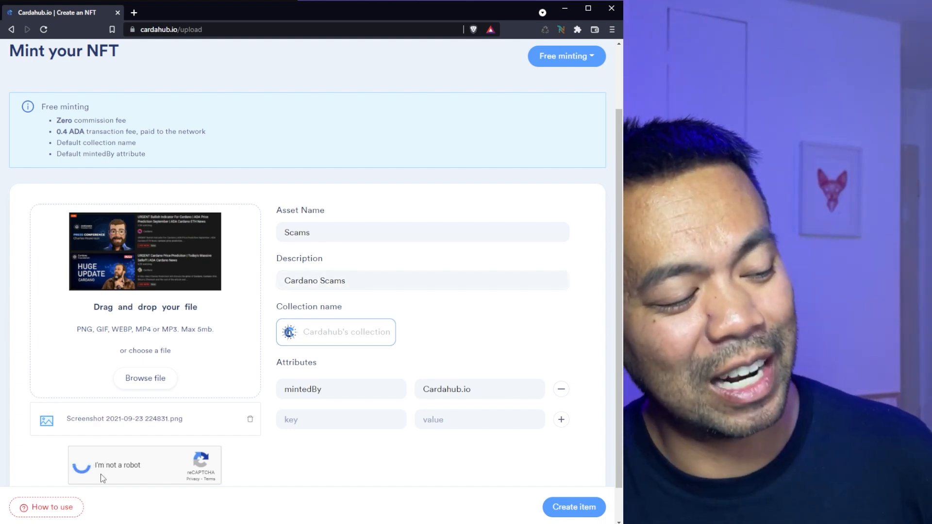
click(81, 465)
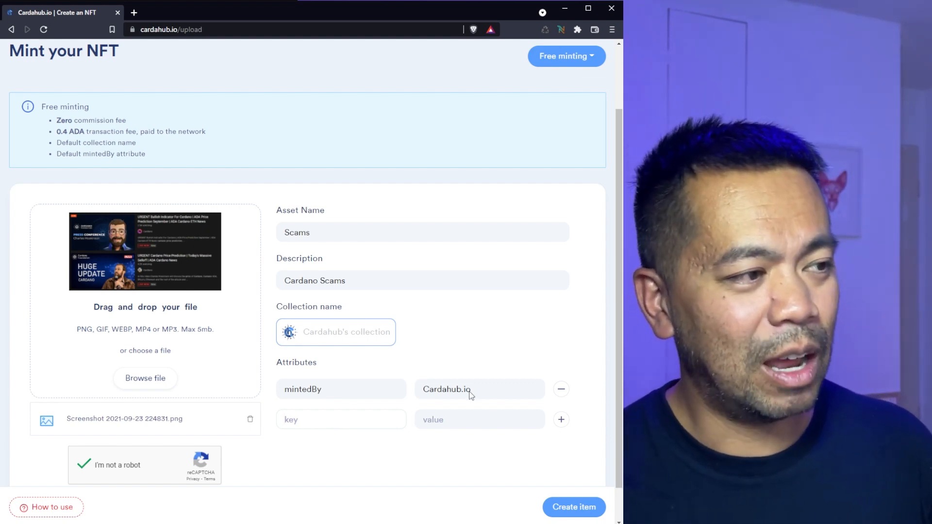
Submit the Scams NFT for minting with Create item and let it process.
click(572, 507)
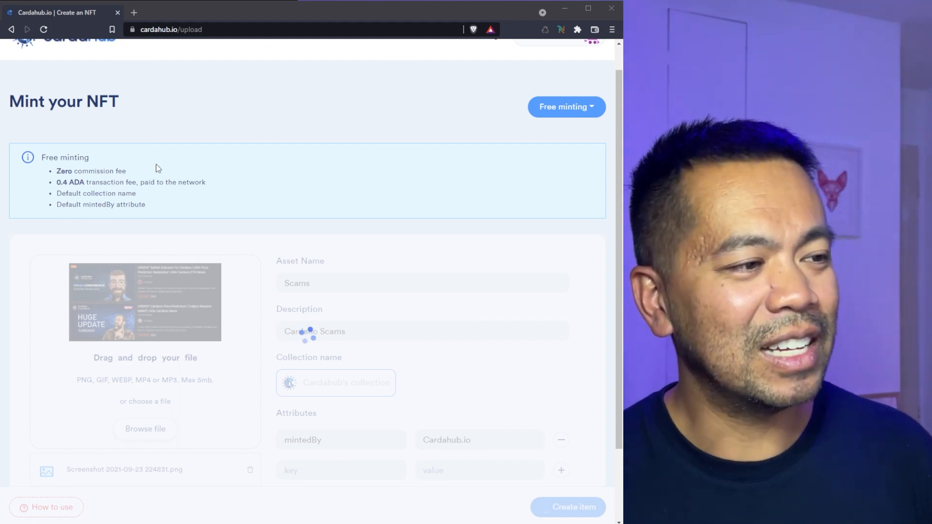
mouse_move(182, 325)
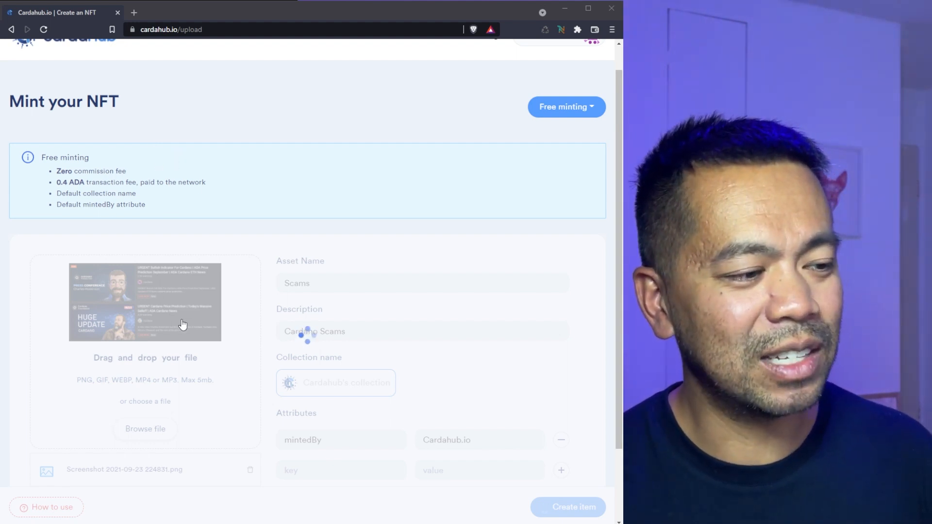
mouse_move(192, 209)
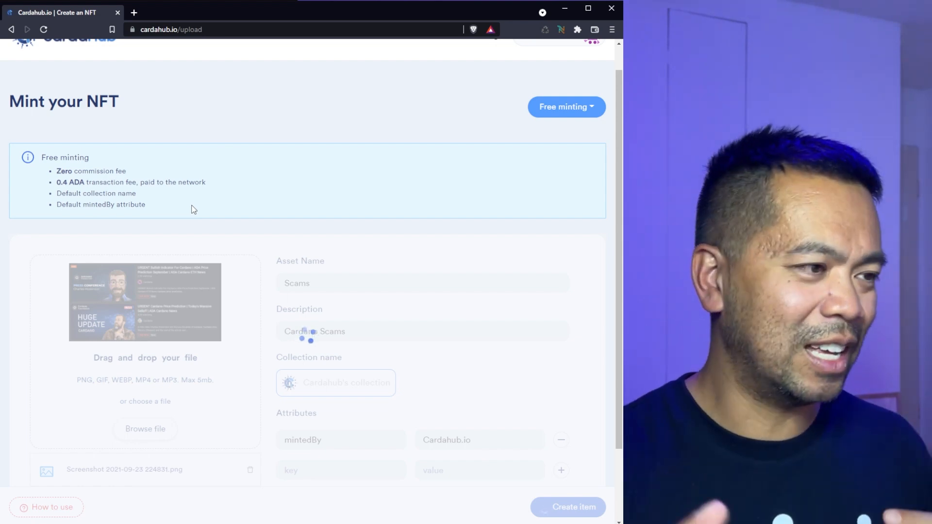
click(566, 506)
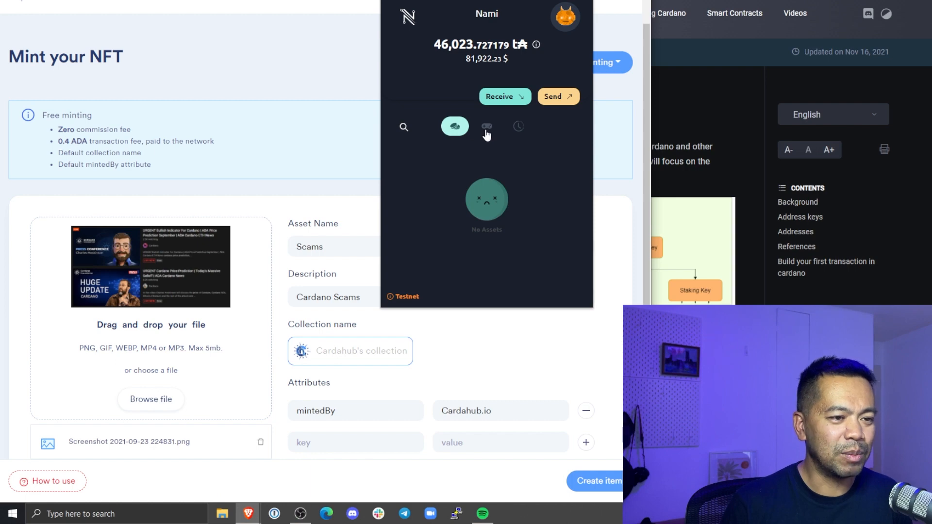
View the wallet's Collectibles and open the new purple Scams NFT tile's details.
click(486, 127)
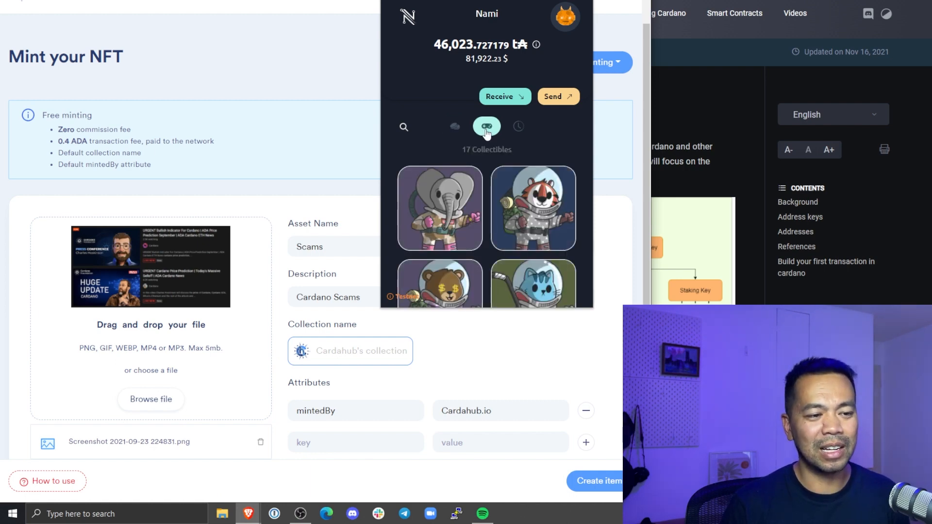
scroll(down, 3)
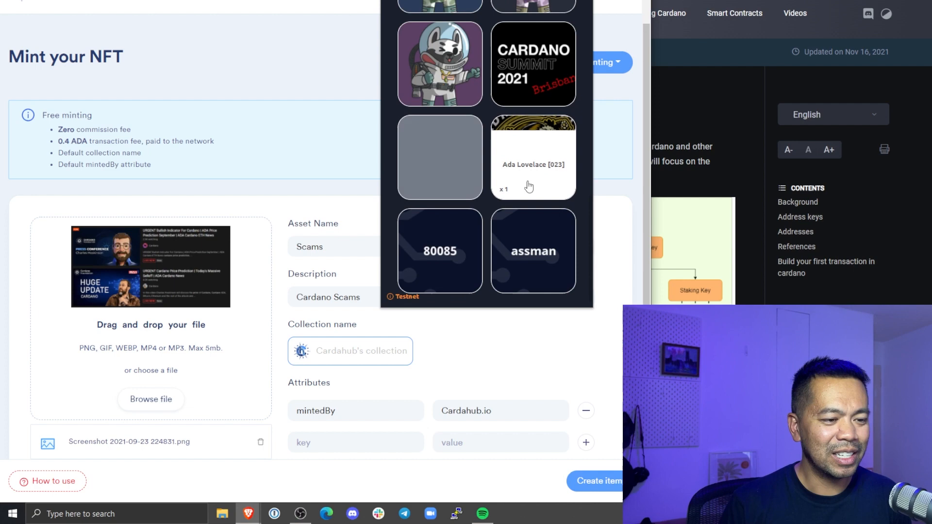
scroll(down, 3)
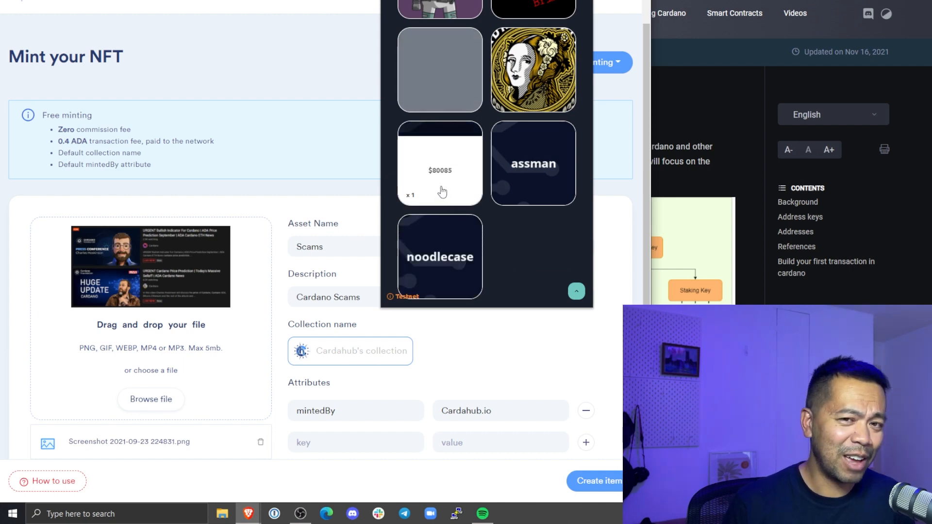
mouse_move(446, 193)
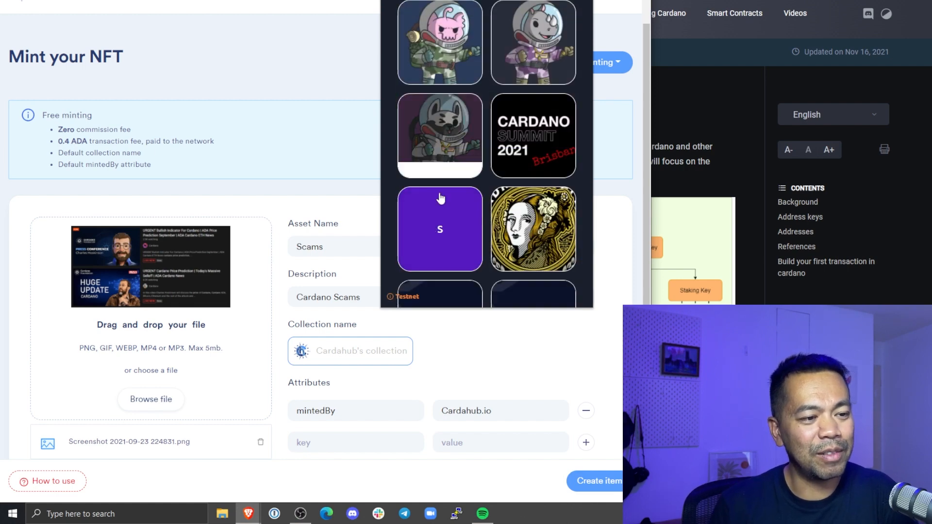
click(439, 229)
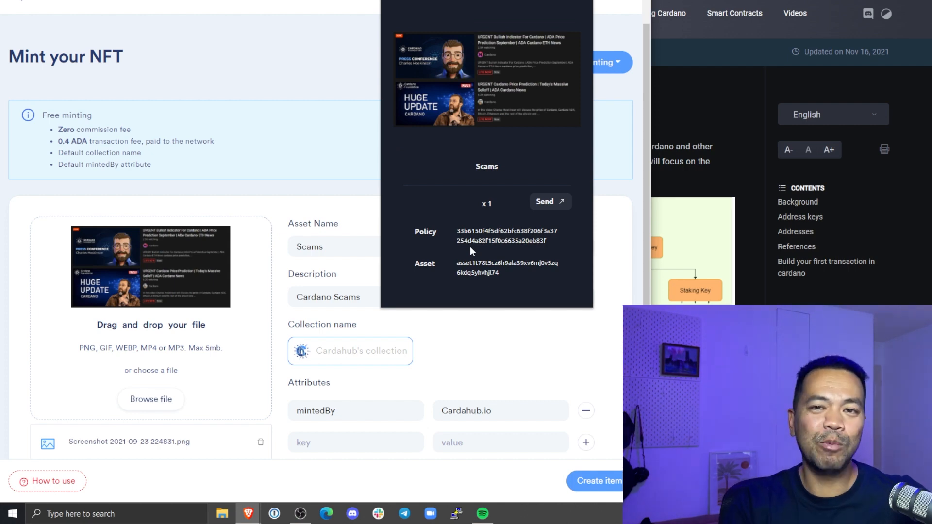
mouse_move(499, 253)
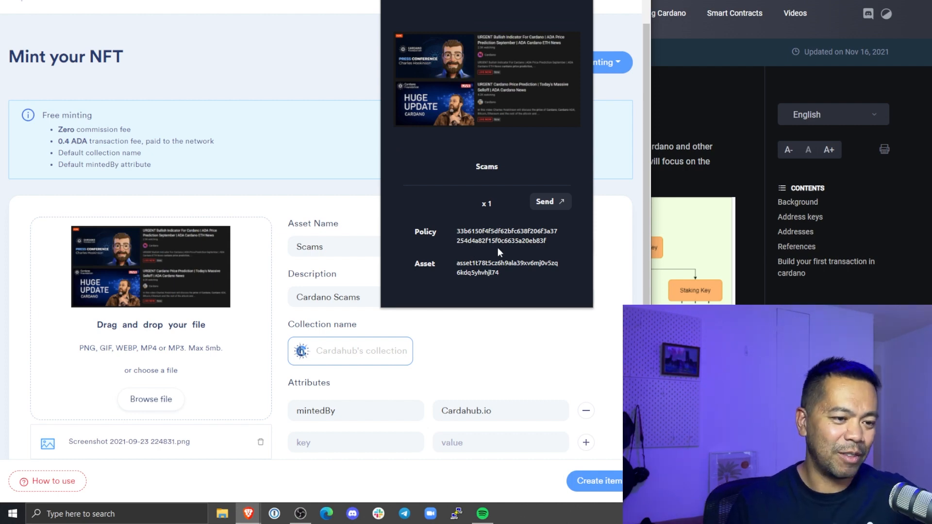
Prepare sending the Scams NFT to the recent testnet address with amount 1.344798 tADA.
click(544, 201)
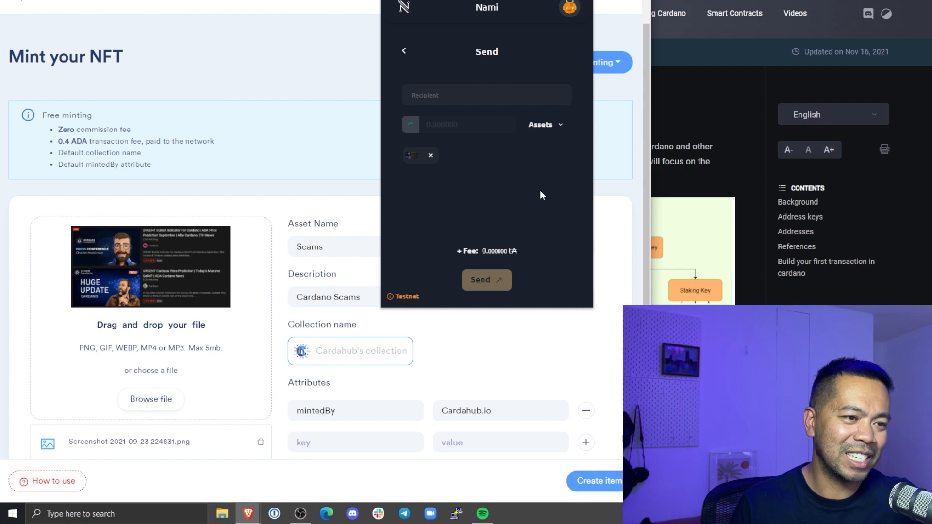
click(486, 95)
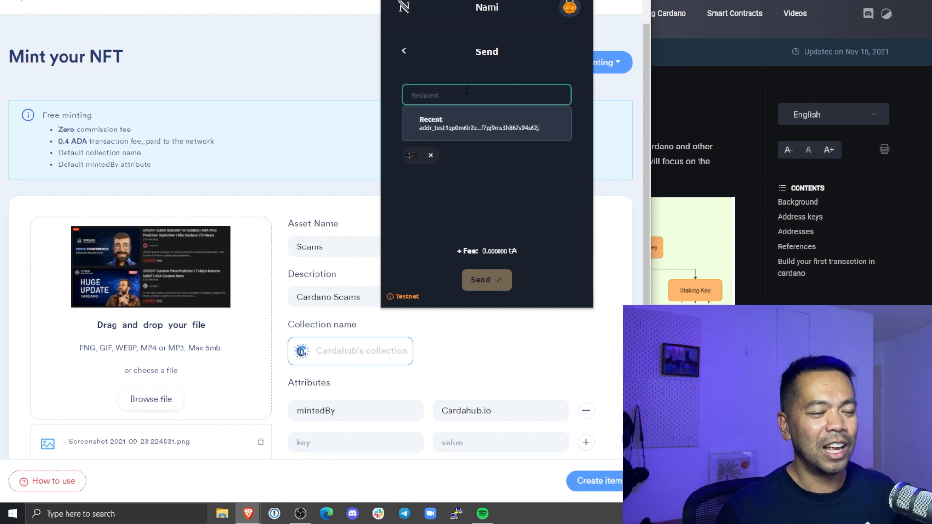
click(486, 126)
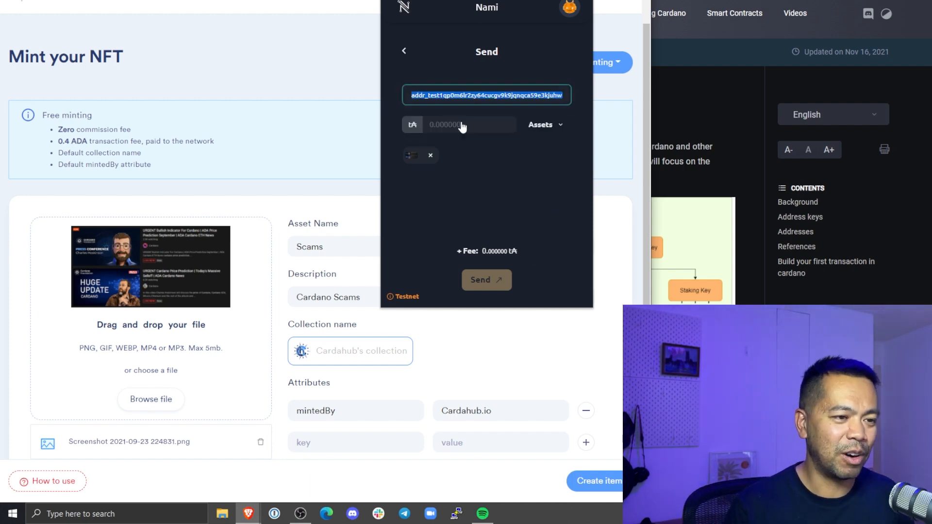
text(1.344798)
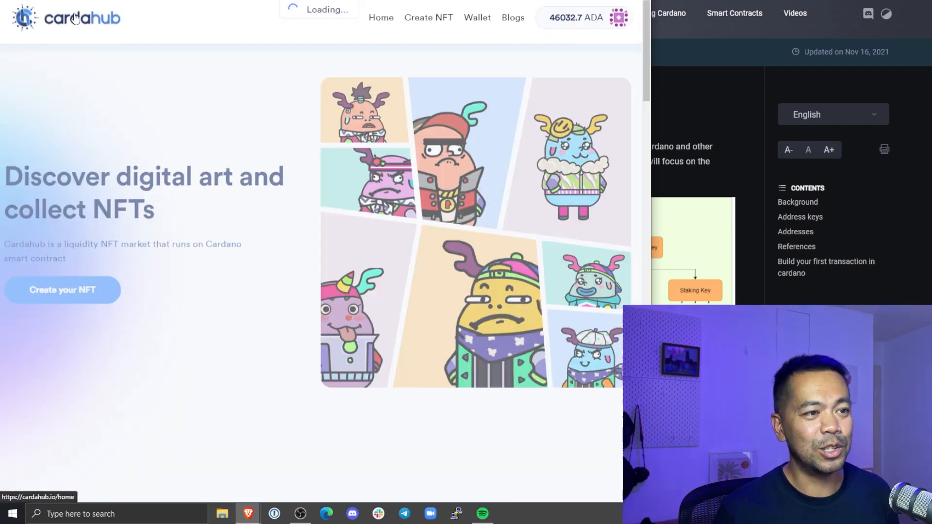
Scroll down the Cardahub home page to the Our Services section.
scroll(down, 3)
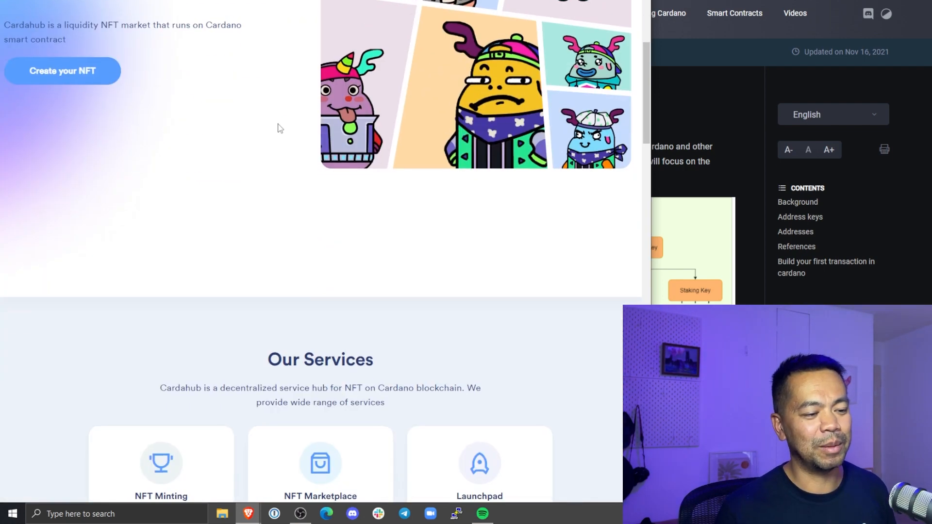
scroll(down, 3)
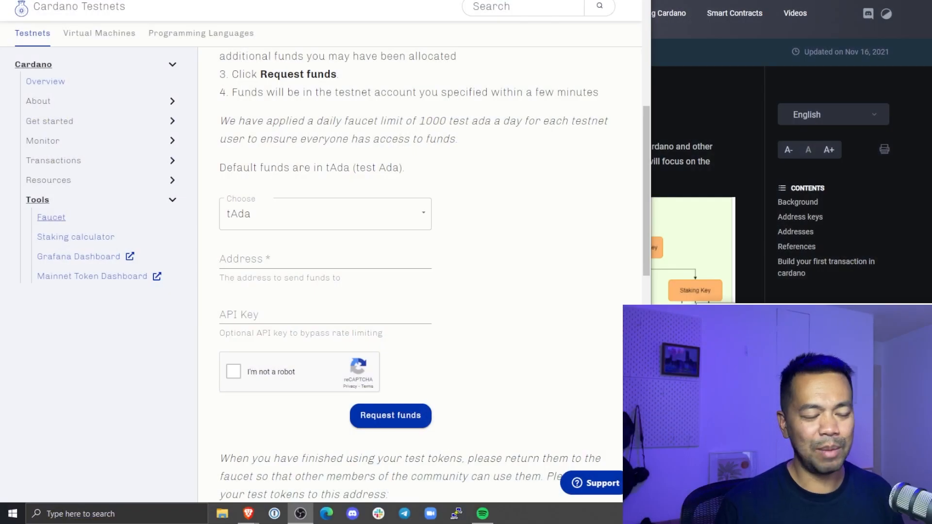
mouse_move(553, 181)
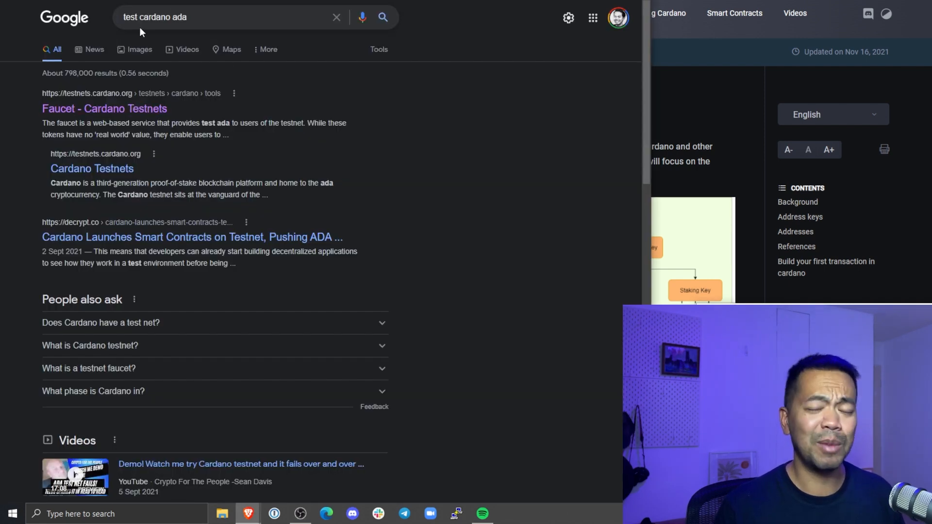
mouse_move(103, 108)
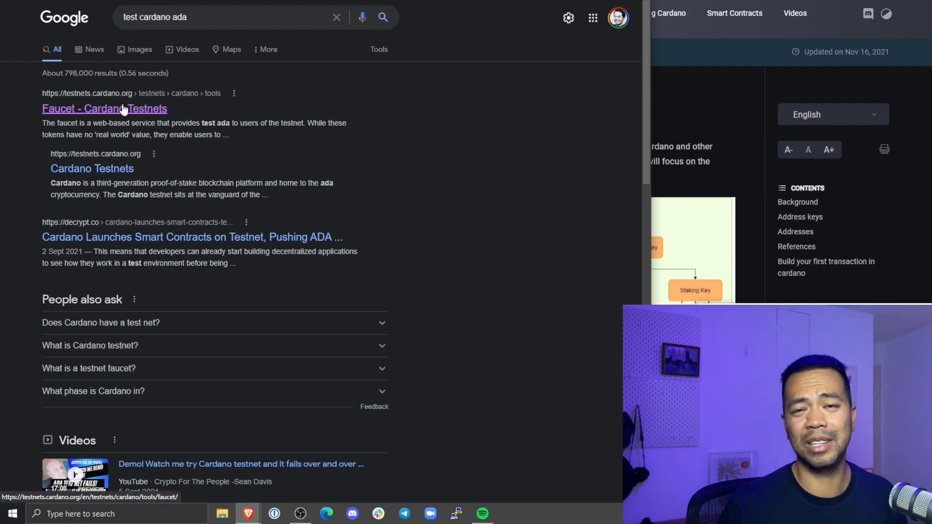
Open the 'Faucet - Cardano Testnets' result from the Google search for 'test cardano ada'.
click(104, 108)
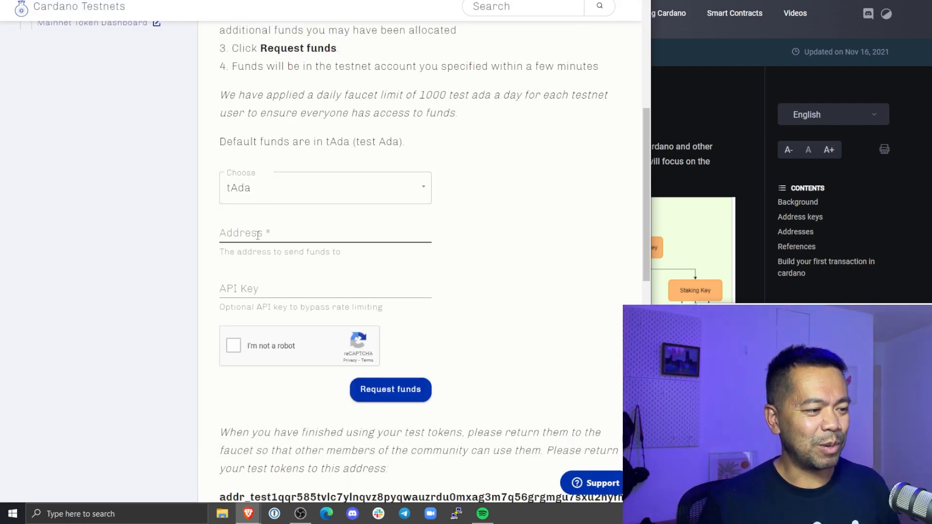
Request tAda for testnet address addr_test1qzmk9492702q8h60udf80gxr with the ReCAPTCHA robot check passed.
click(321, 233)
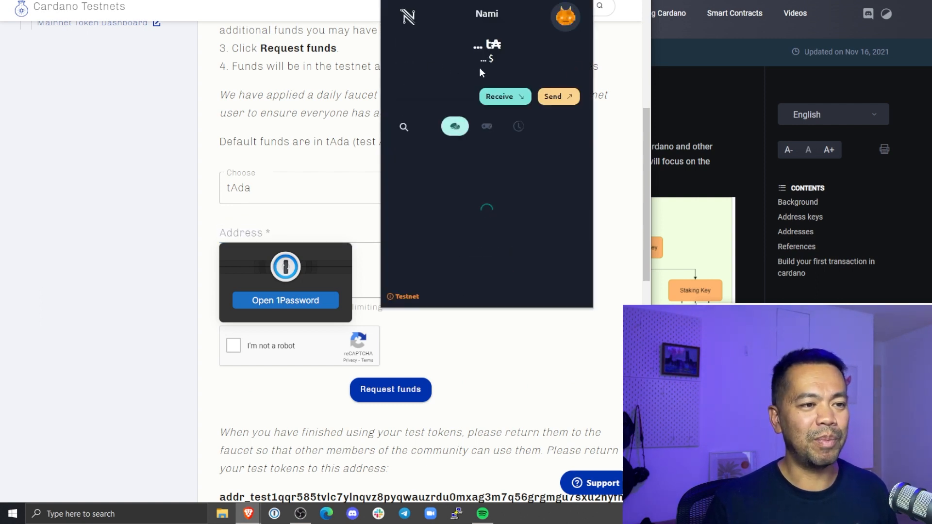
click(501, 96)
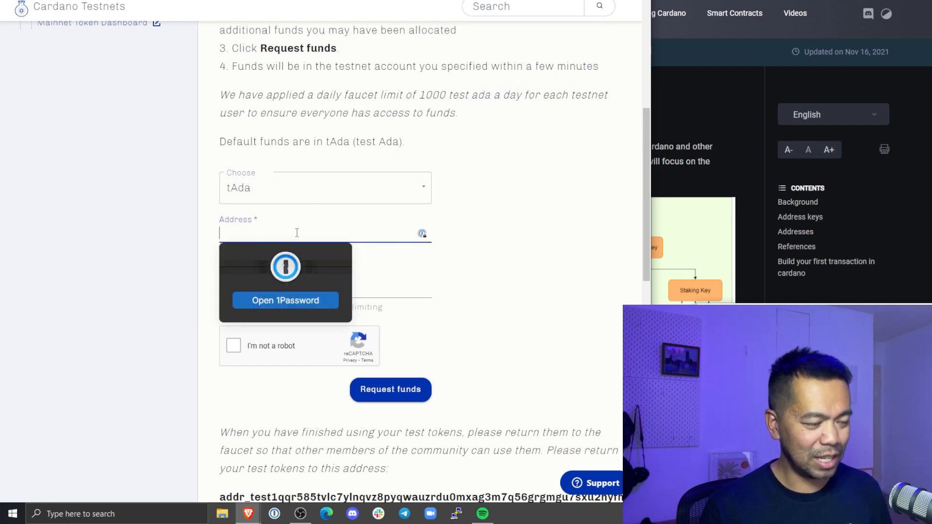
text(addr_test1qzmk9492702q8h60udf80gxr)
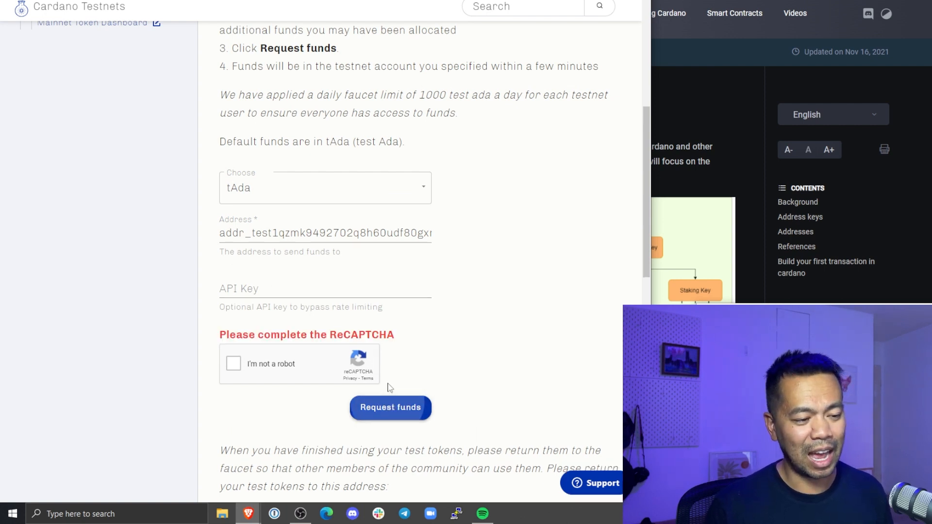
click(233, 363)
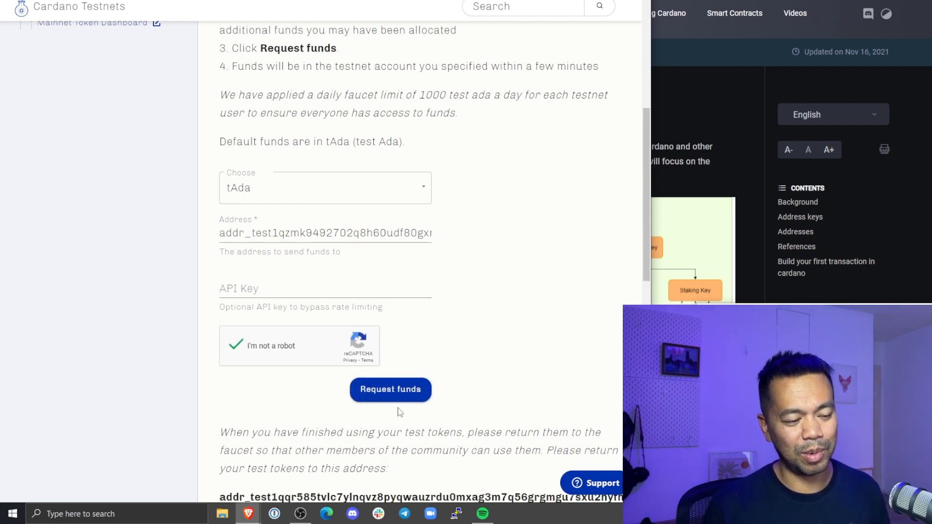
click(391, 389)
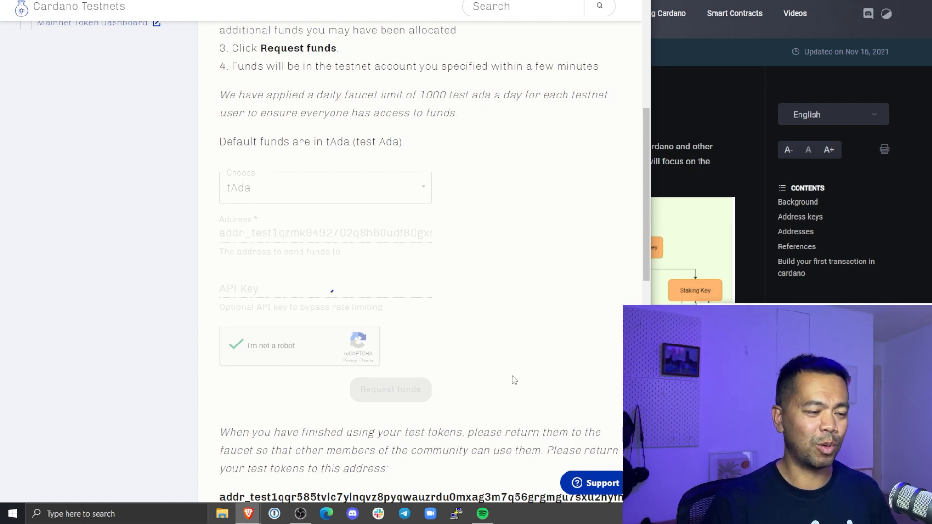